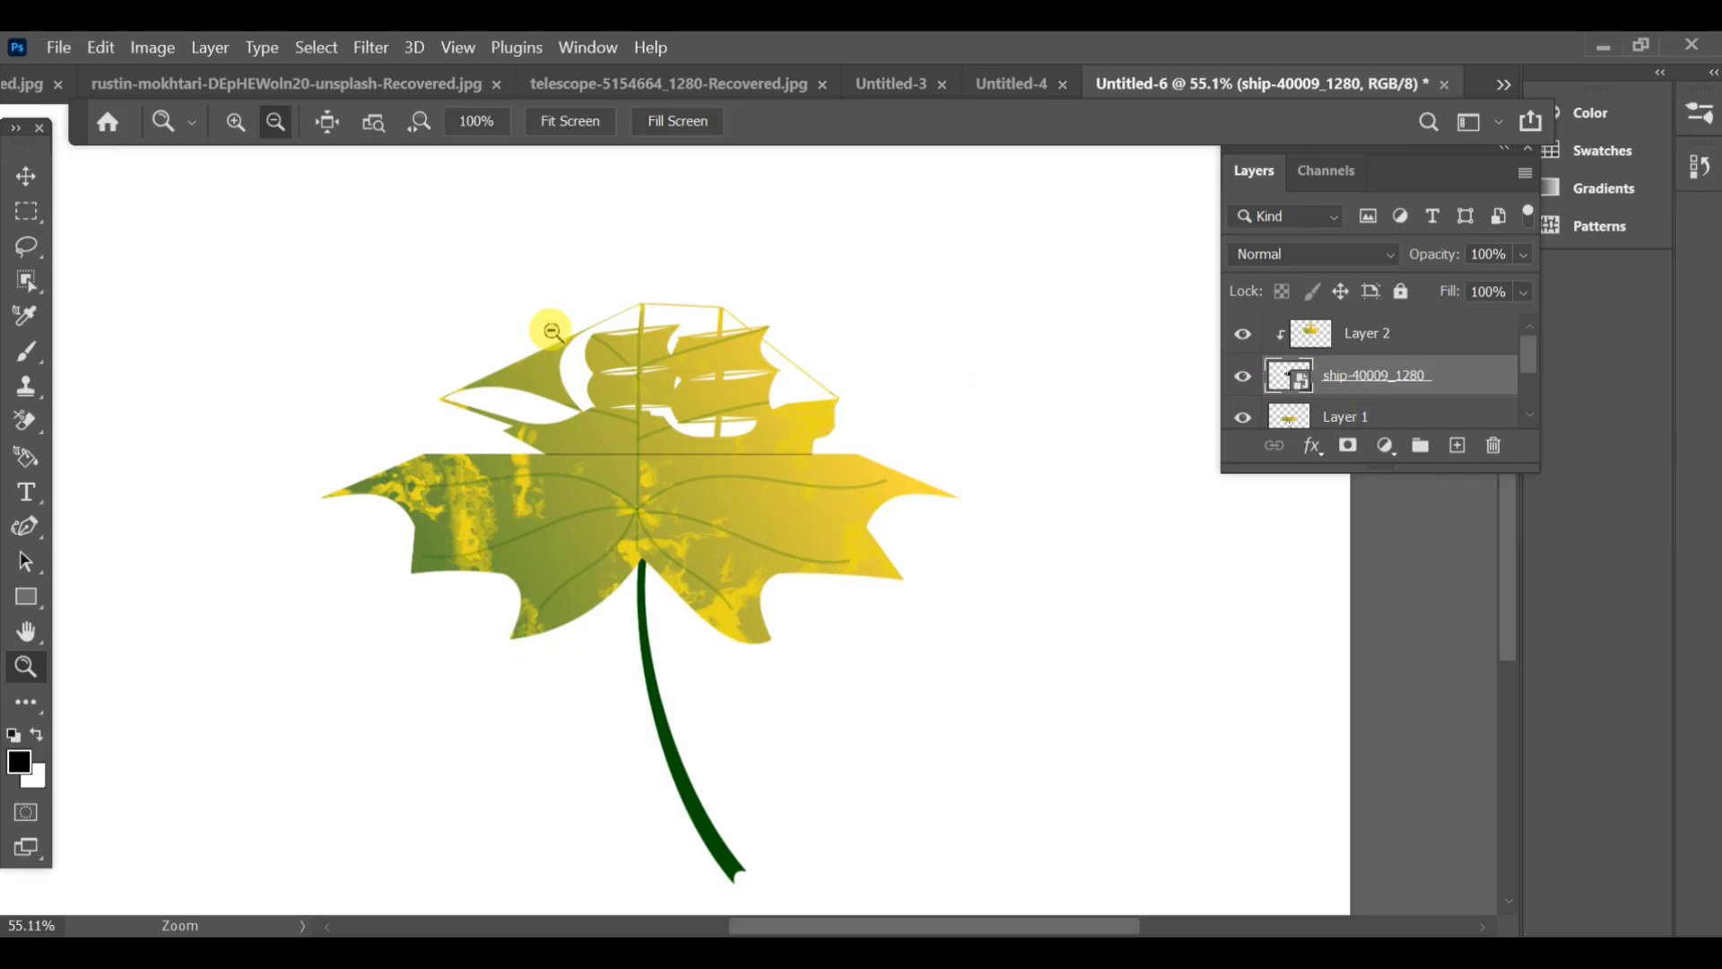
{"action": "mouse_move", "coordinate": [203, 415]}
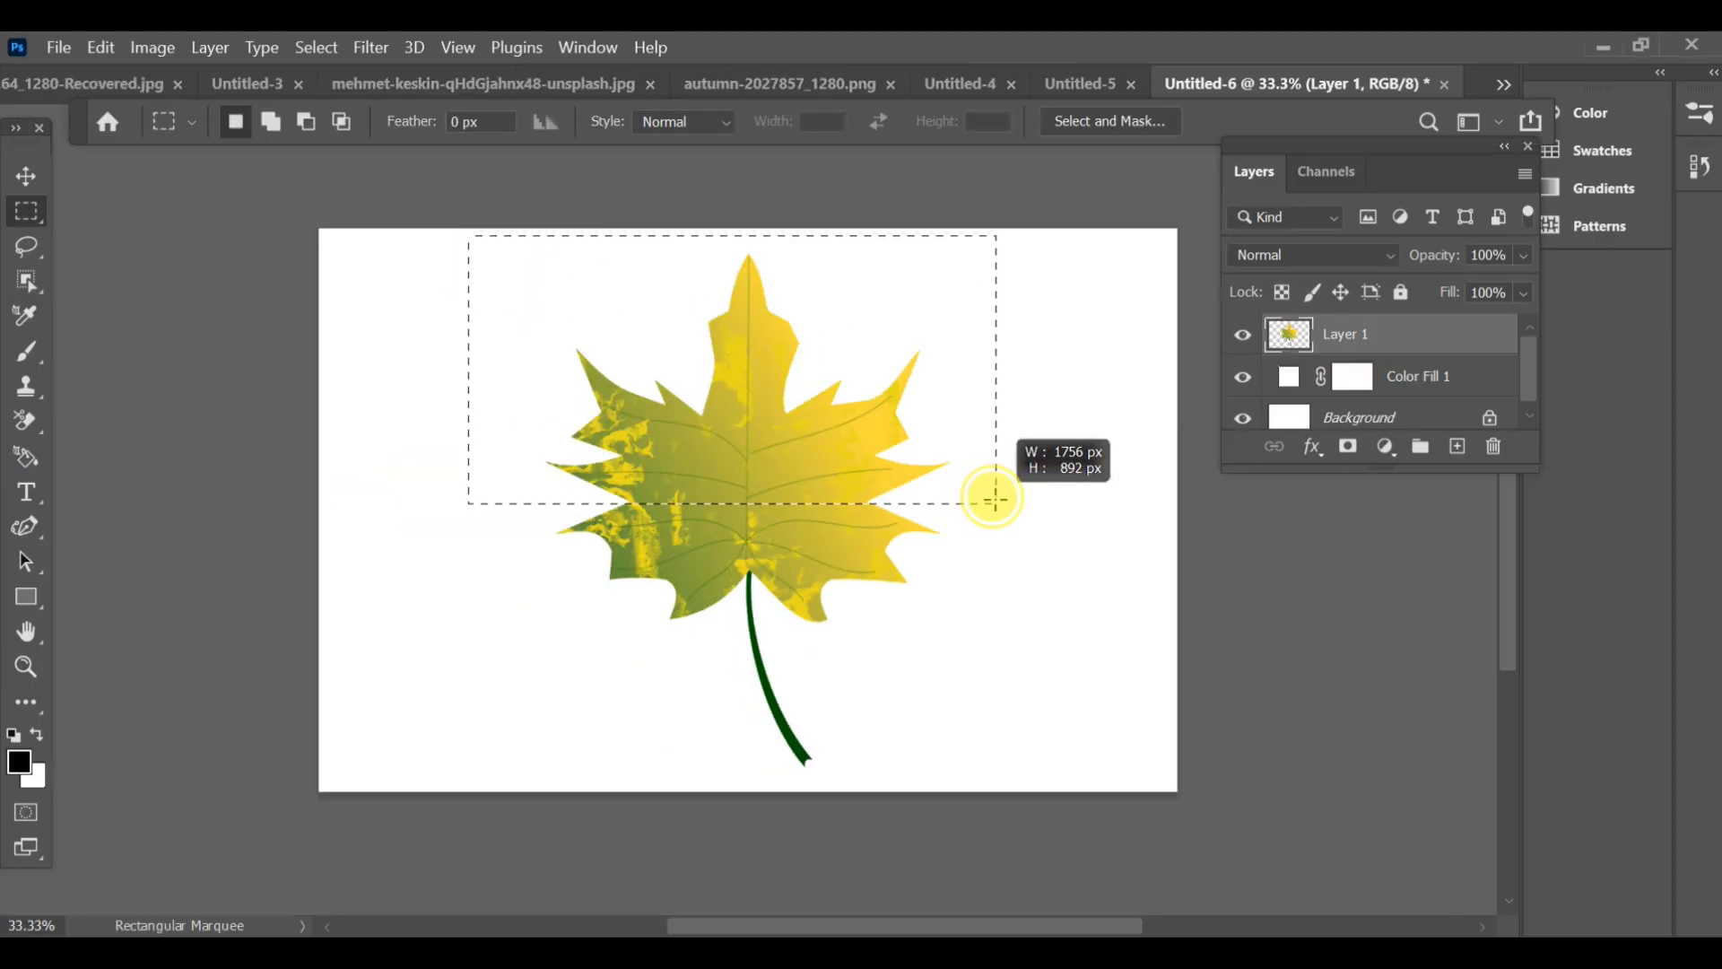
Cut the marquee-selected top half of the leaf onto its own layer via Layer Via Cut.
{"action": "right_click", "coordinate": [994, 497]}
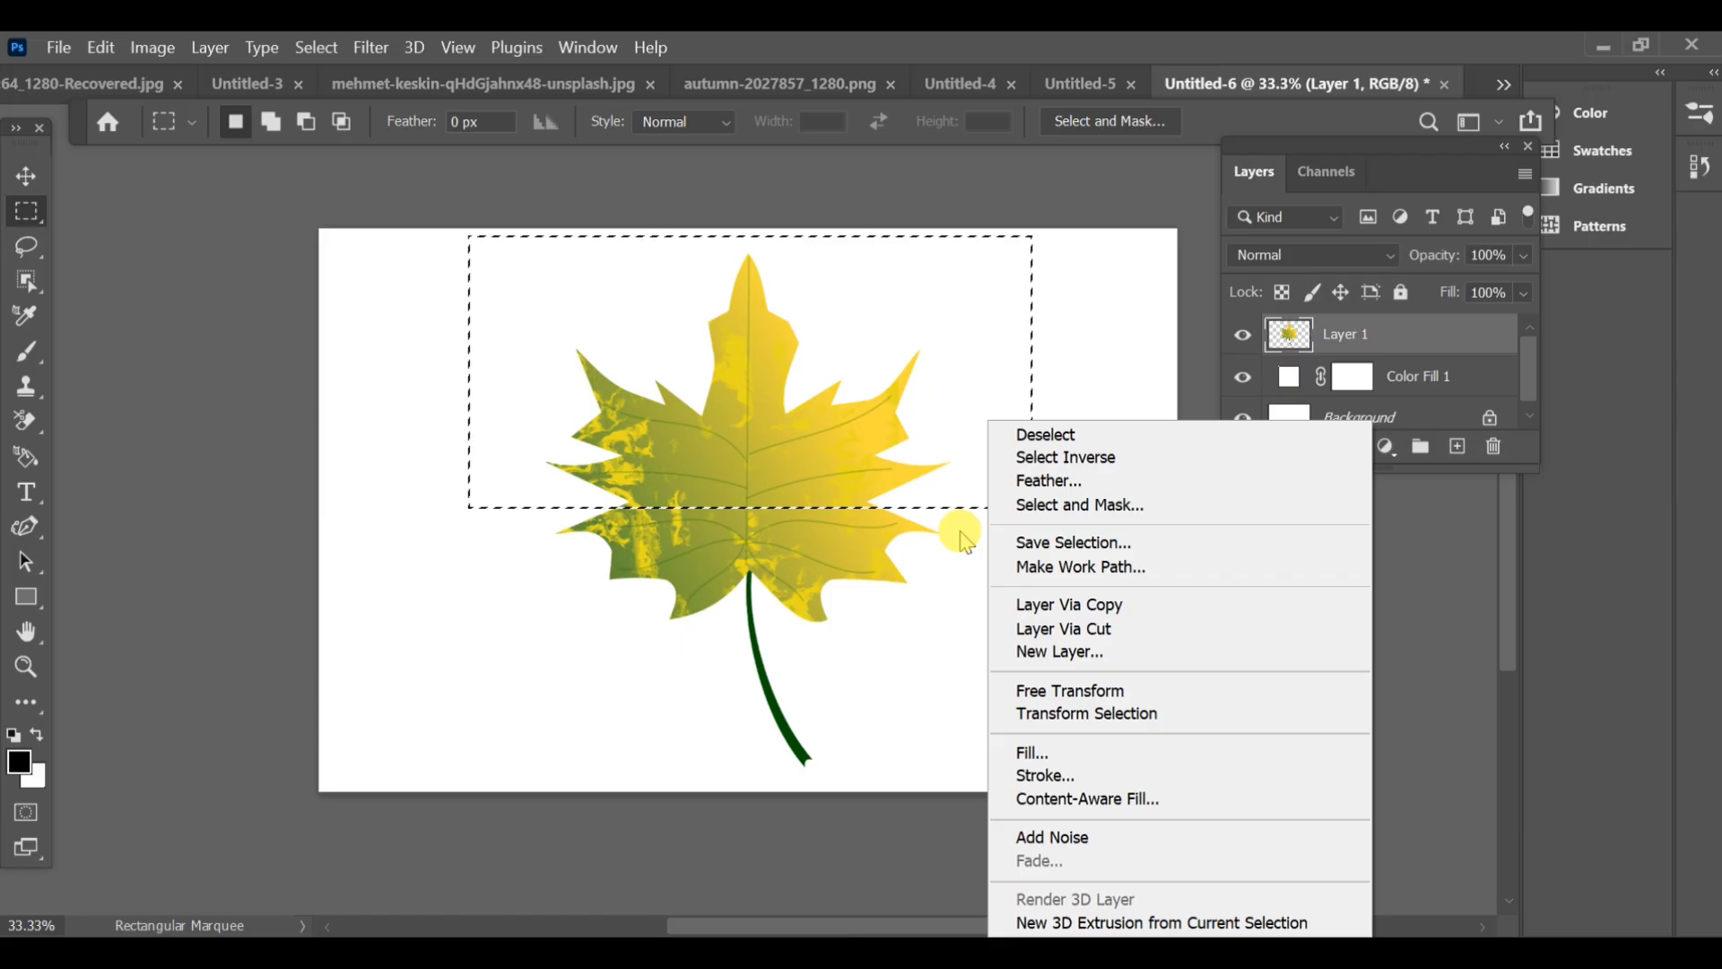
{"action": "mouse_move", "coordinate": [1062, 628]}
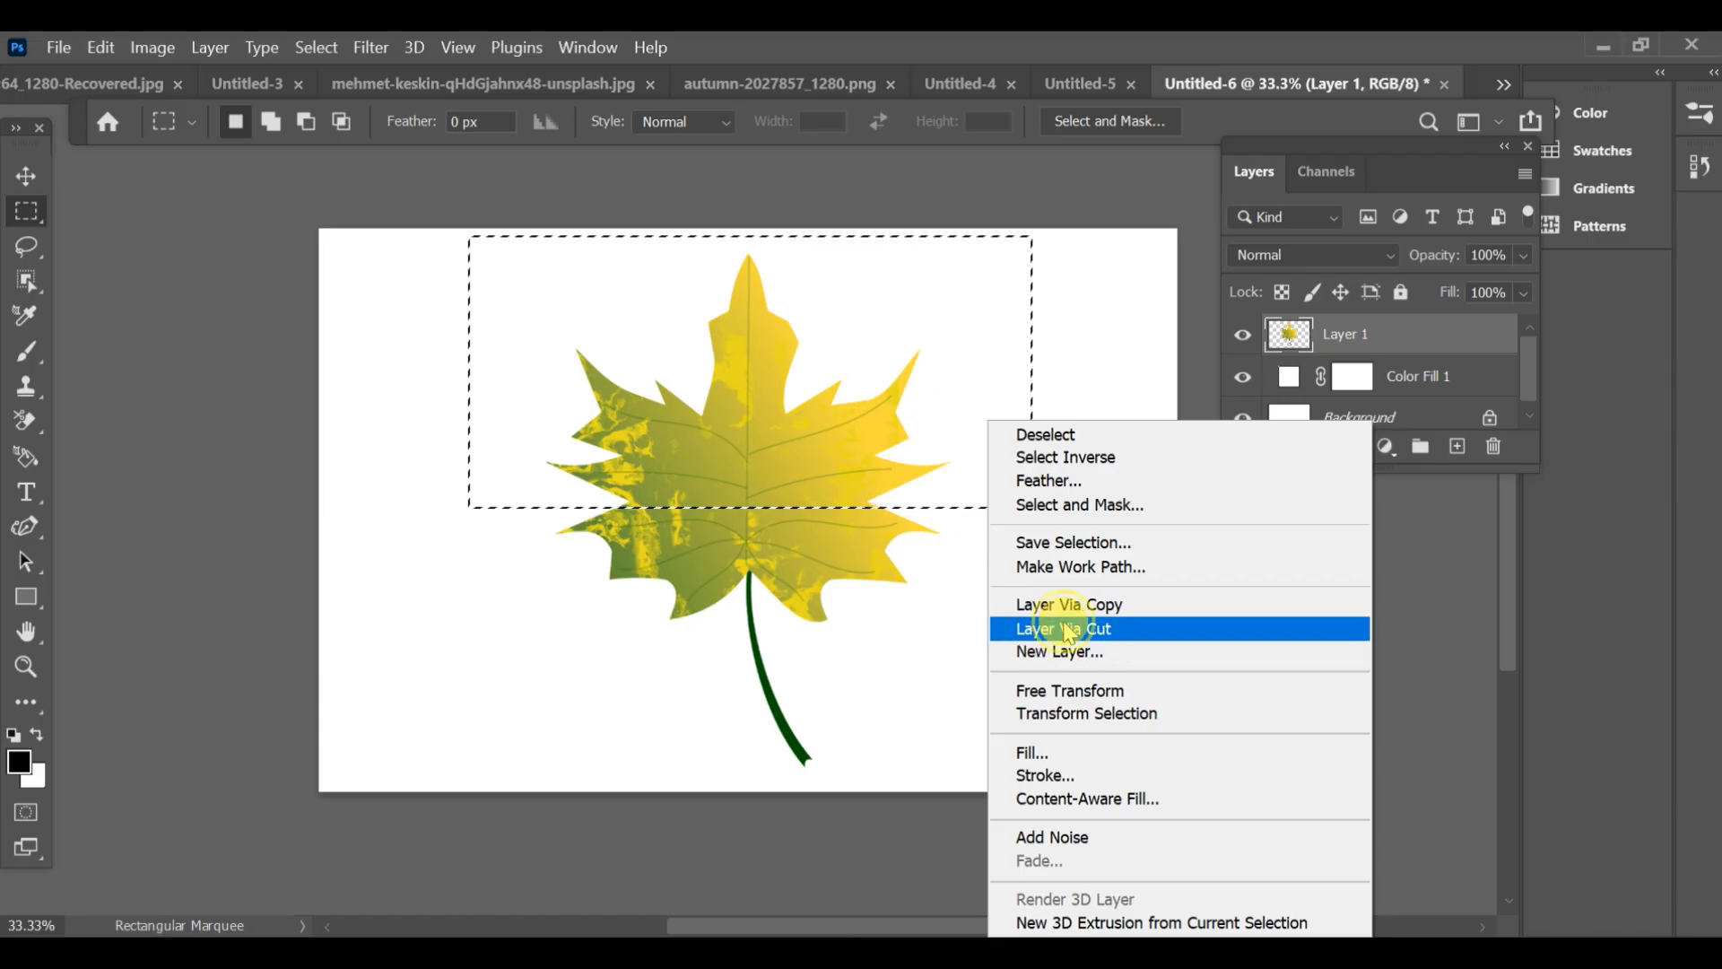
{"action": "left_click", "coordinate": [57, 46]}
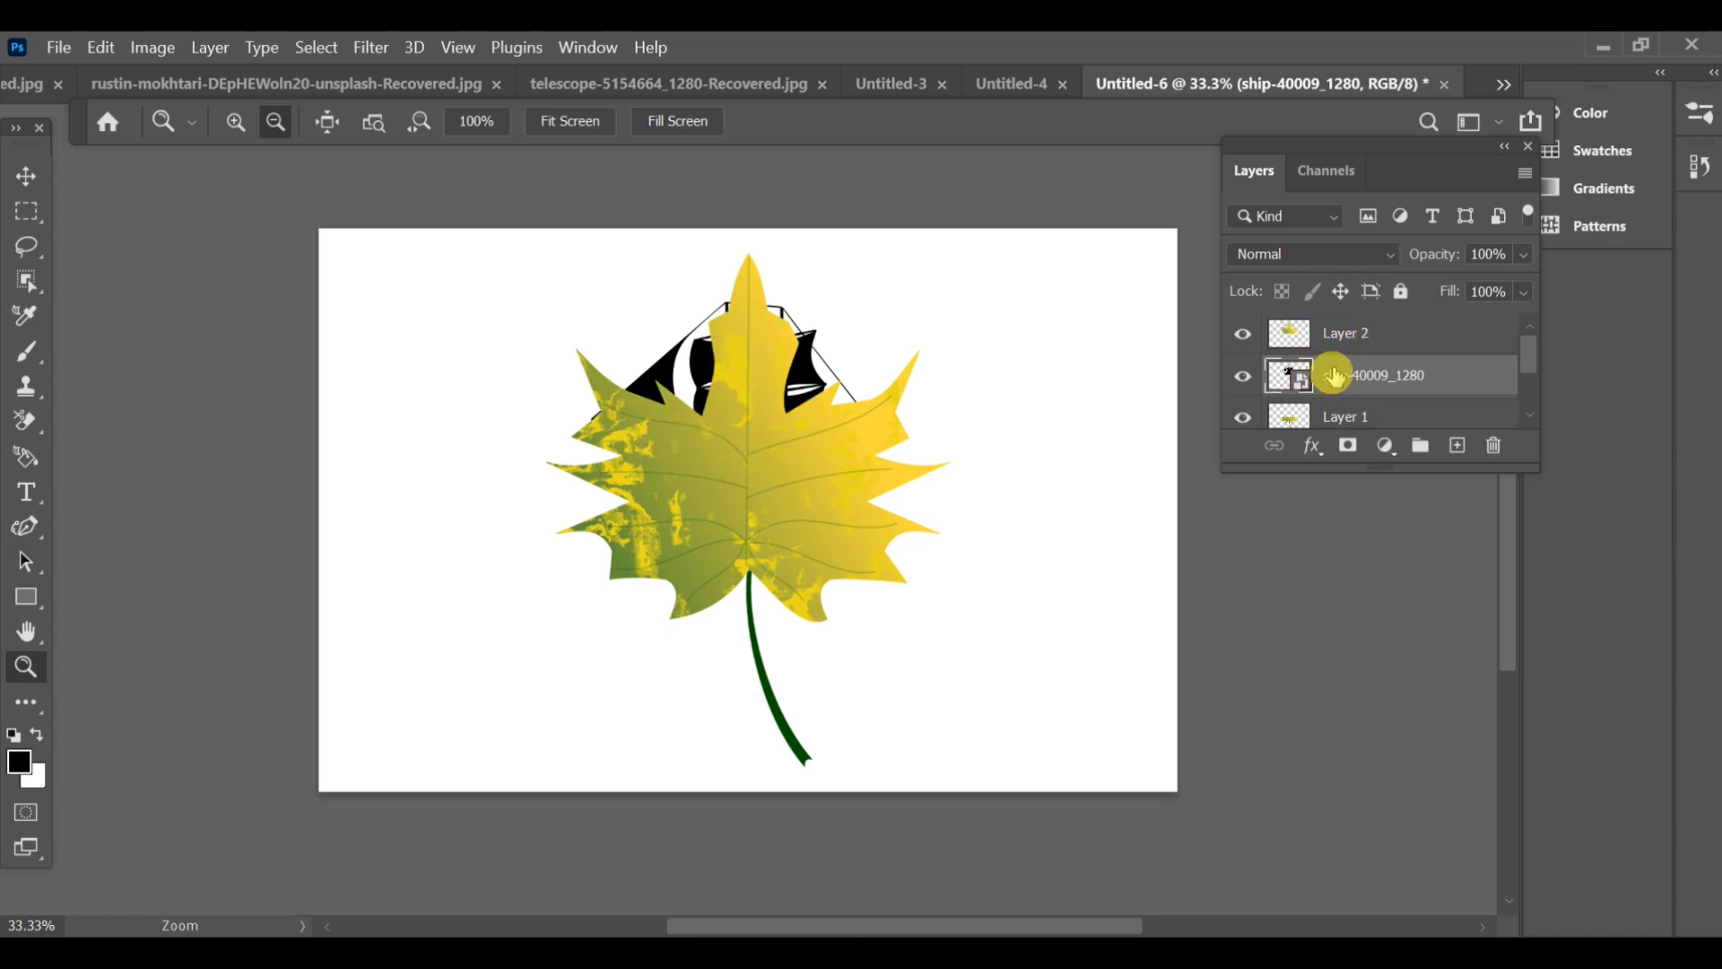
Make Layer 2 a clipping mask over the ship layer so the leaf top takes the sail shape.
{"action": "left_click", "coordinate": [1343, 334]}
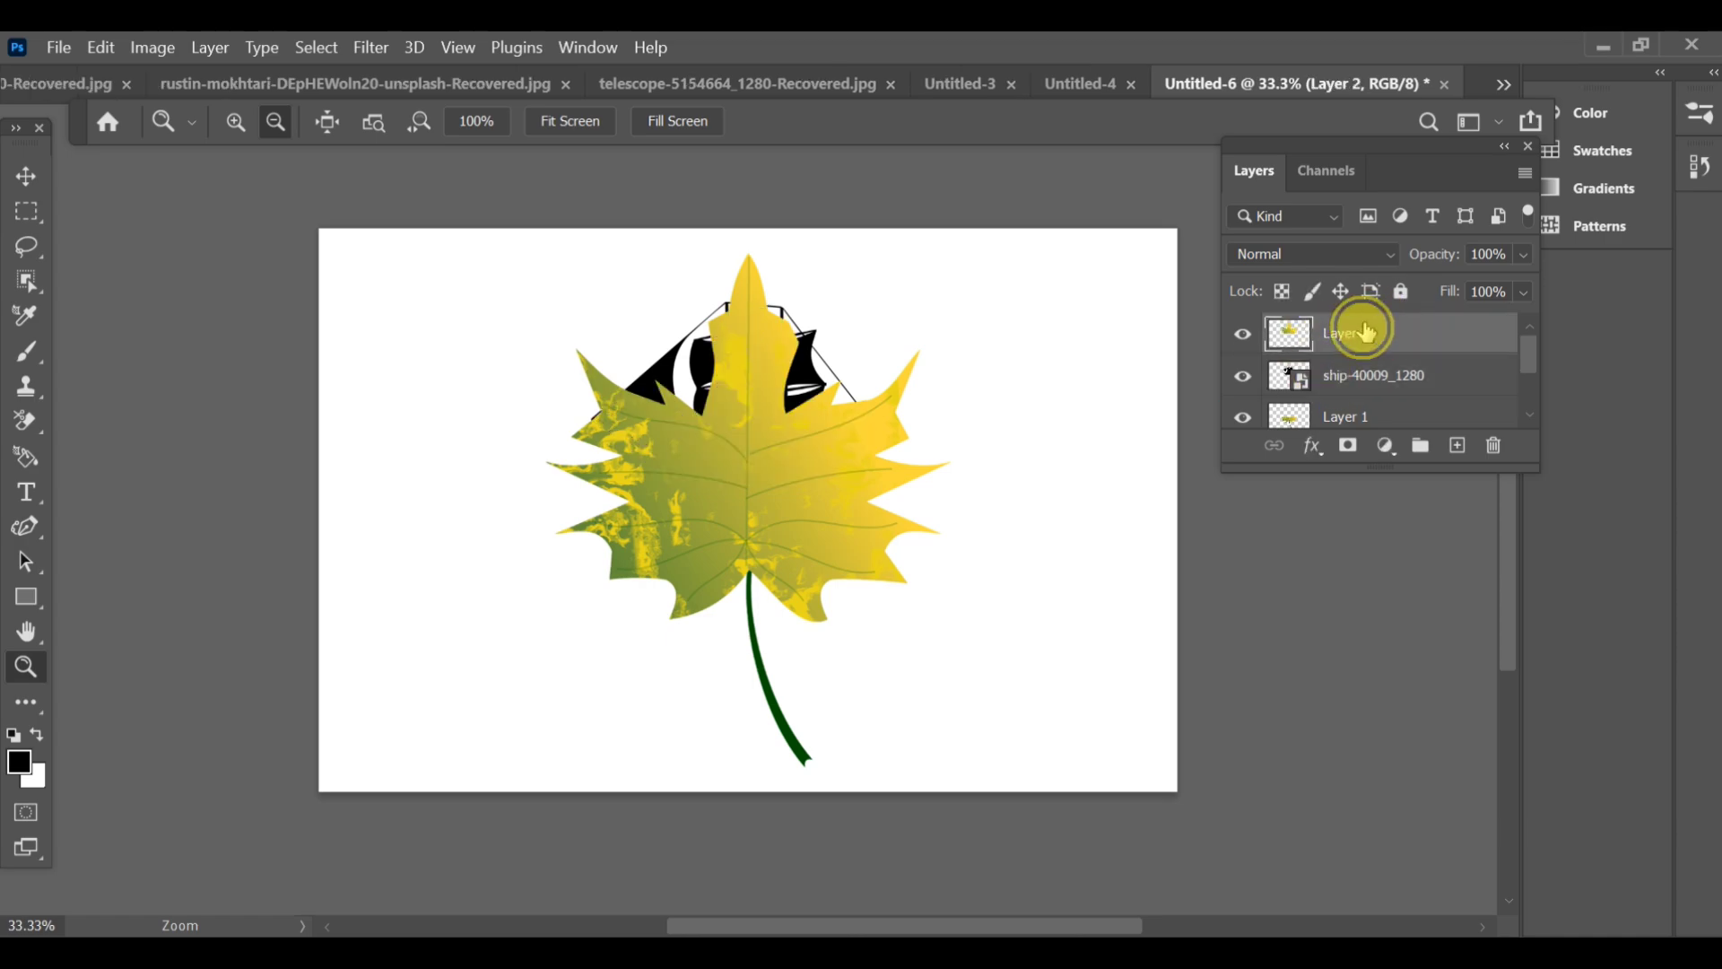
{"action": "right_click", "coordinate": [1362, 332]}
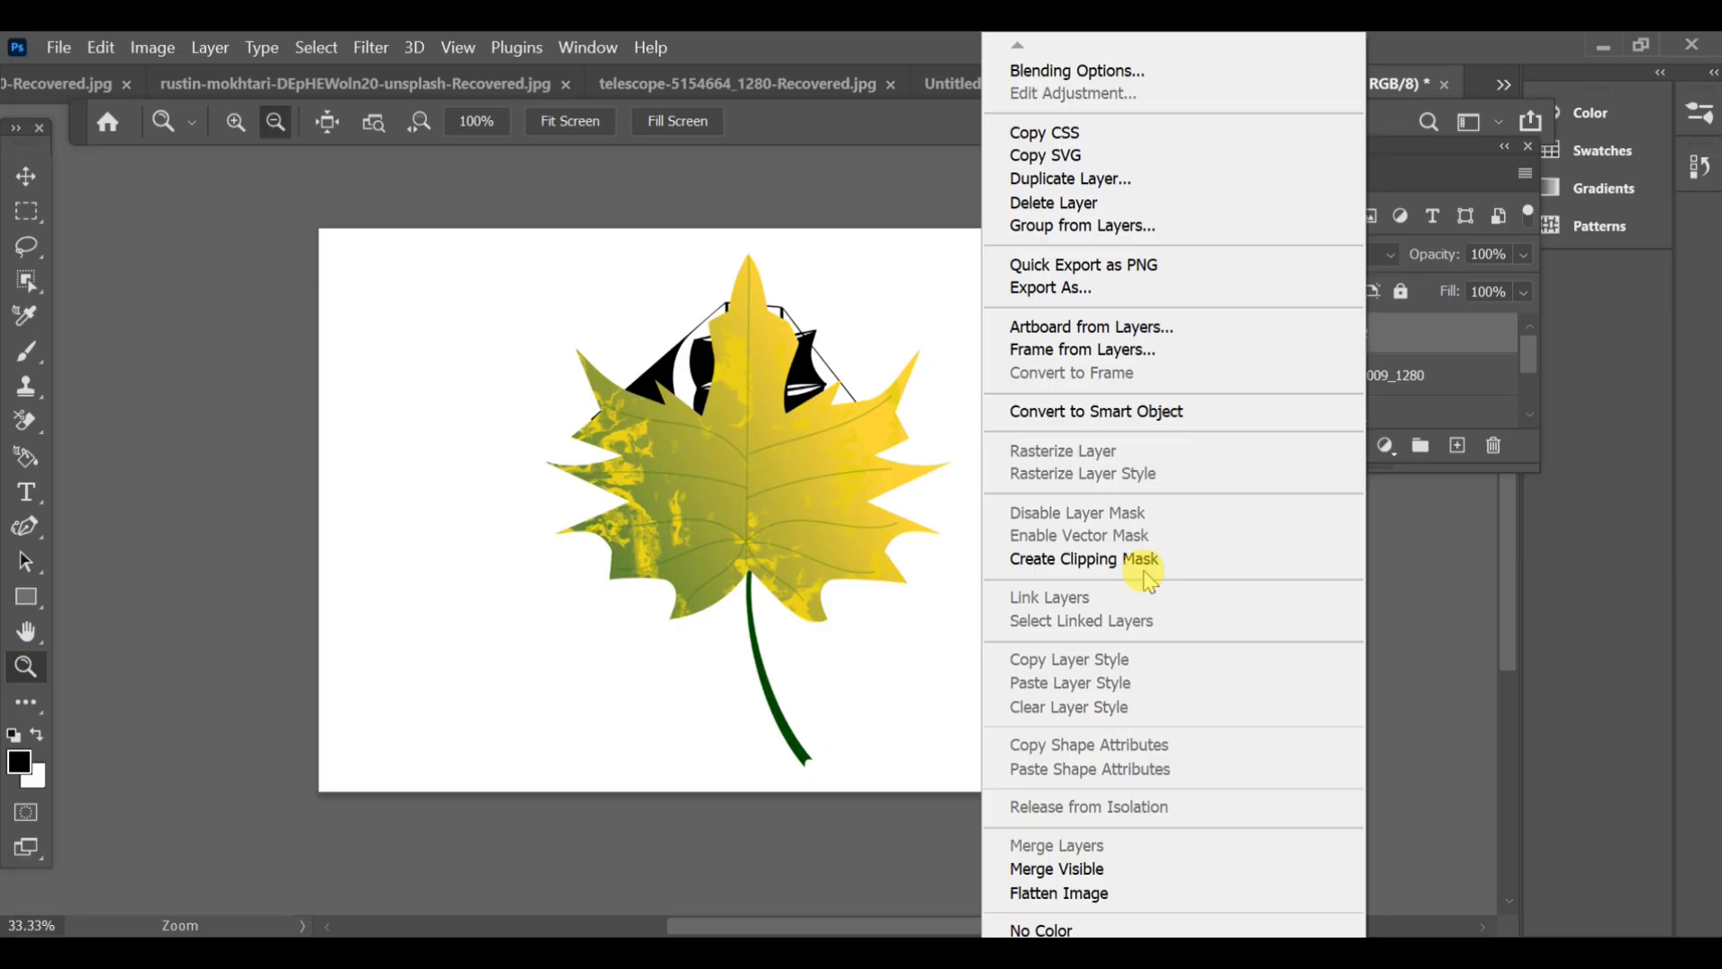
{"action": "left_click", "coordinate": [1084, 559]}
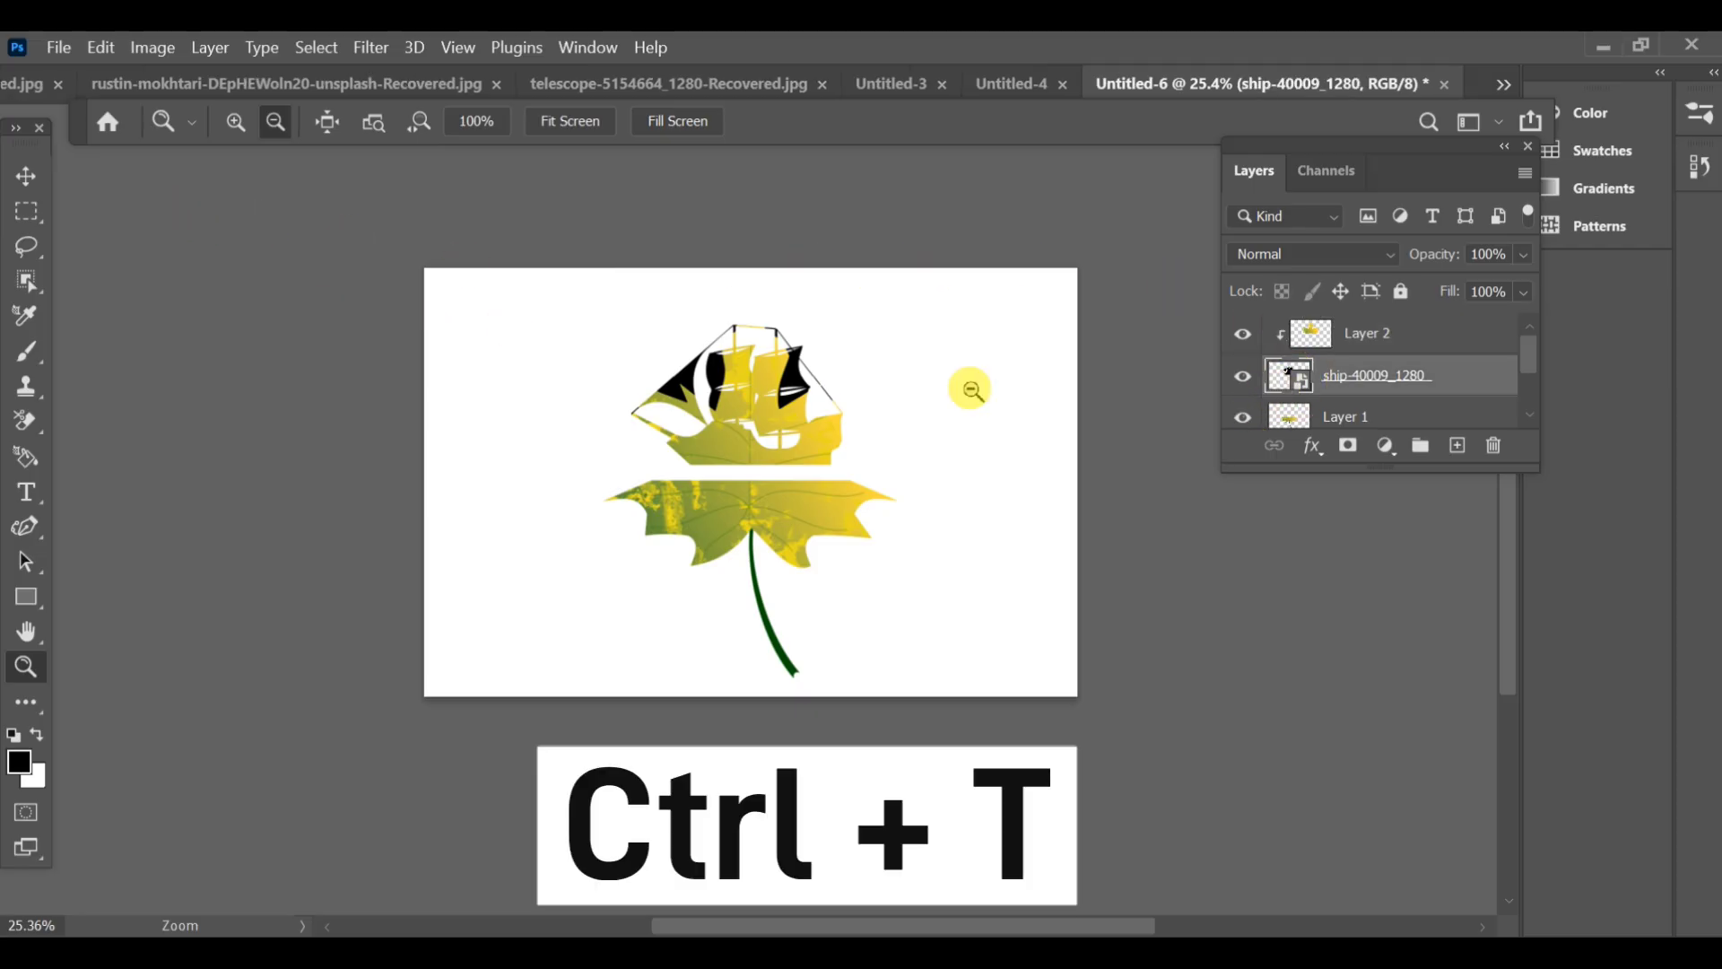
Free-transform the ship smaller, then Distort it wider across the leaf's upper edge.
{"action": "key", "text": "ctrl+t"}
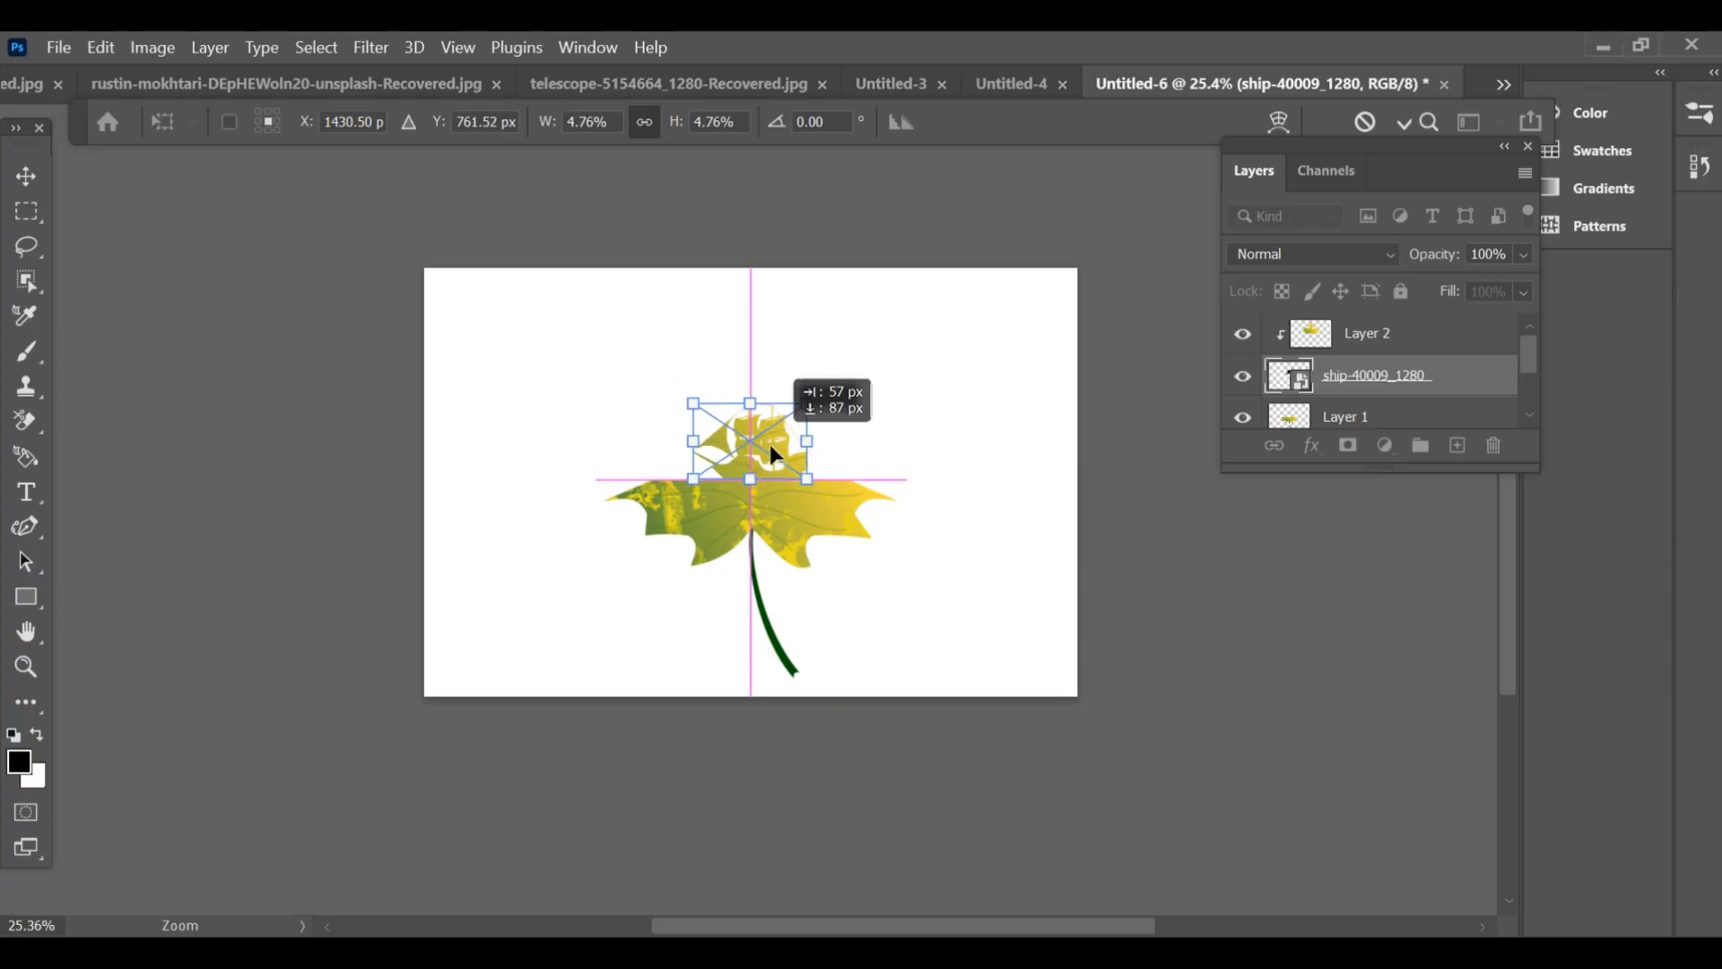
{"action": "right_click", "coordinate": [770, 456]}
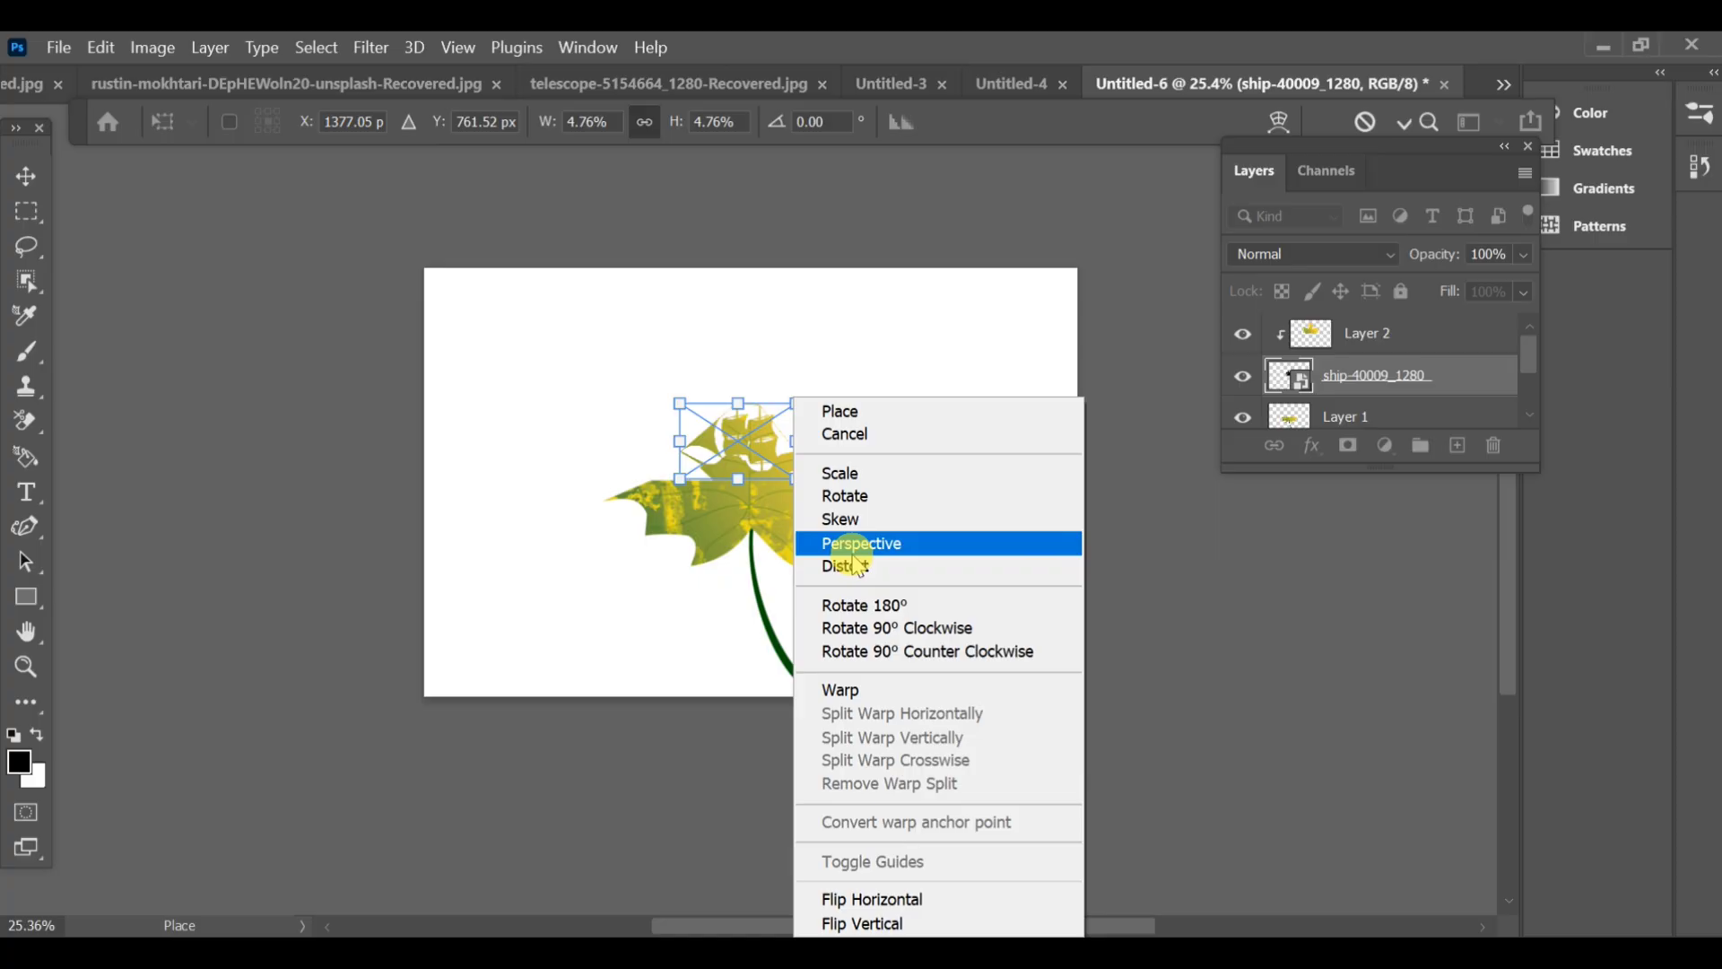
{"action": "left_click", "coordinate": [861, 541]}
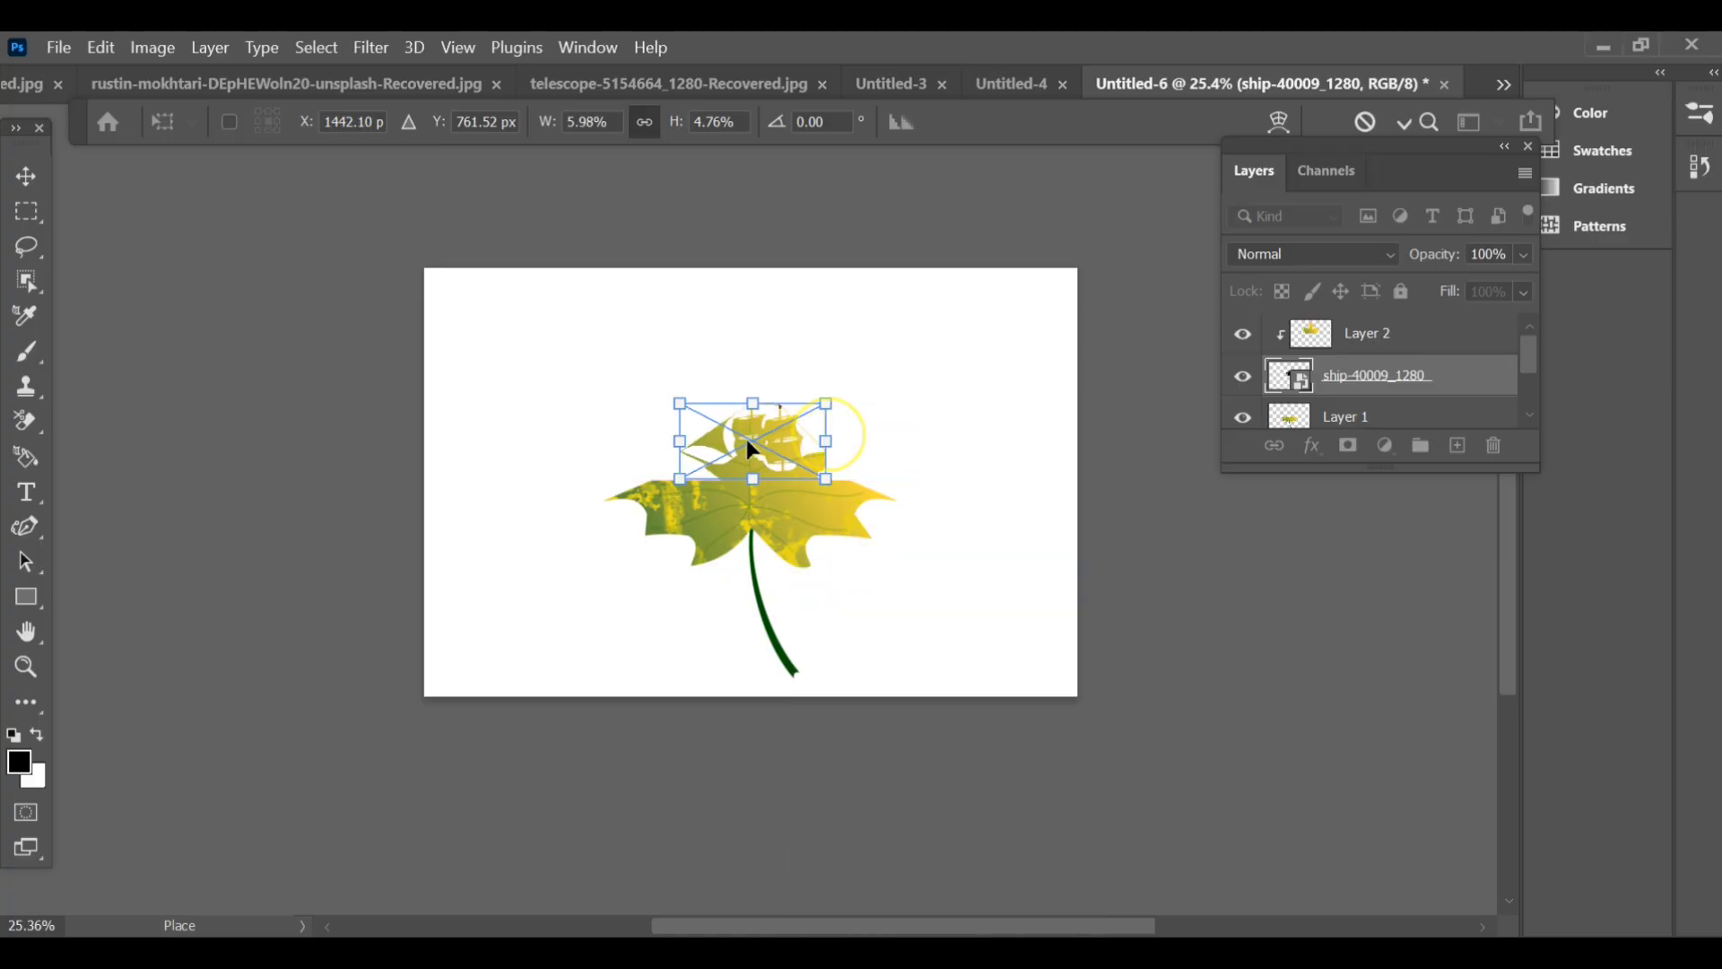
{"action": "left_click_drag", "start_coordinate": [678, 441], "coordinate": [653, 442]}
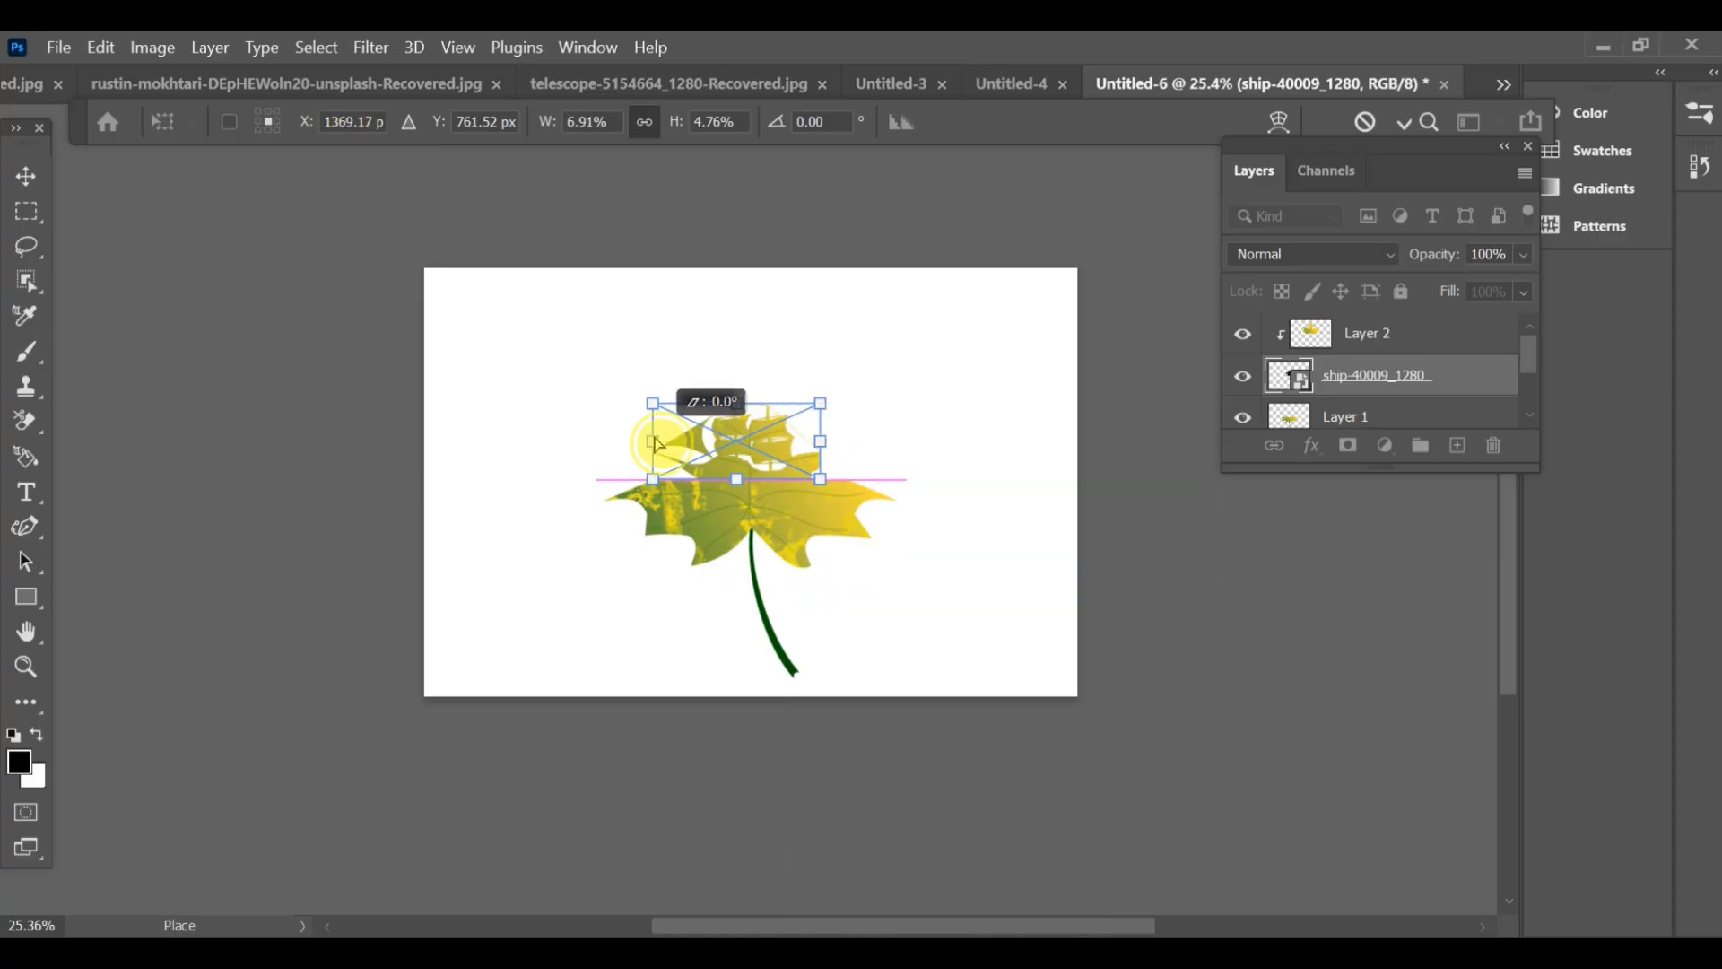